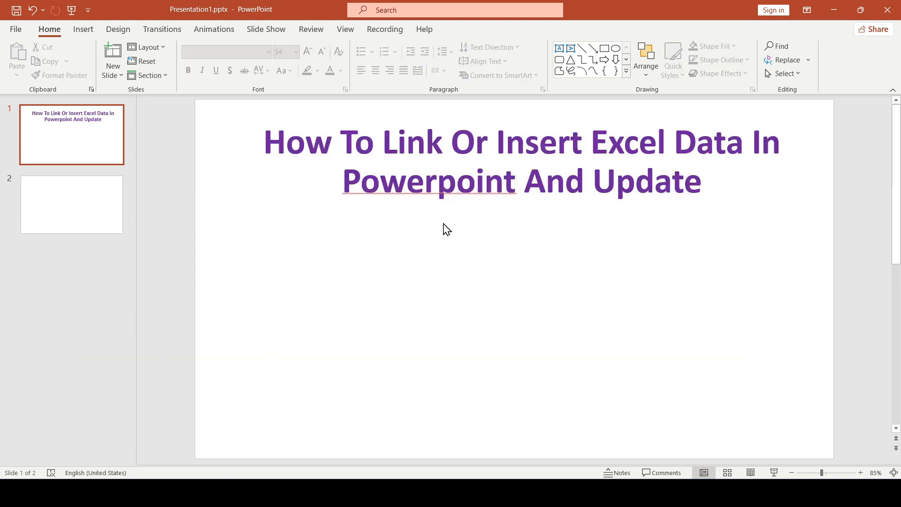
pyautogui.moveTo(586, 254)
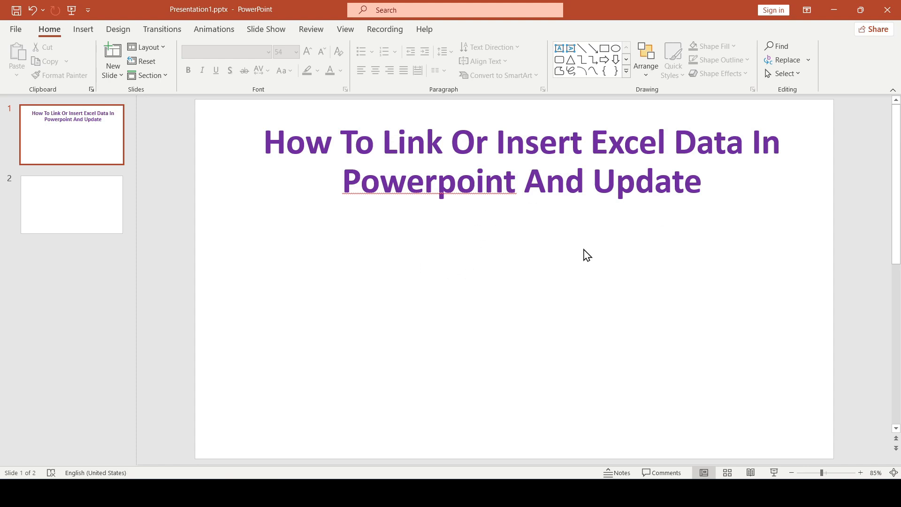
pyautogui.moveTo(562, 252)
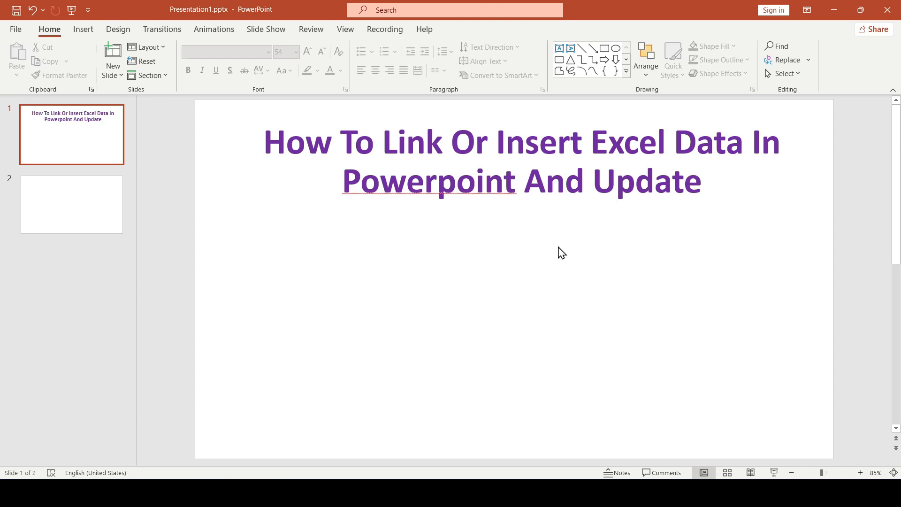
pyautogui.moveTo(593, 394)
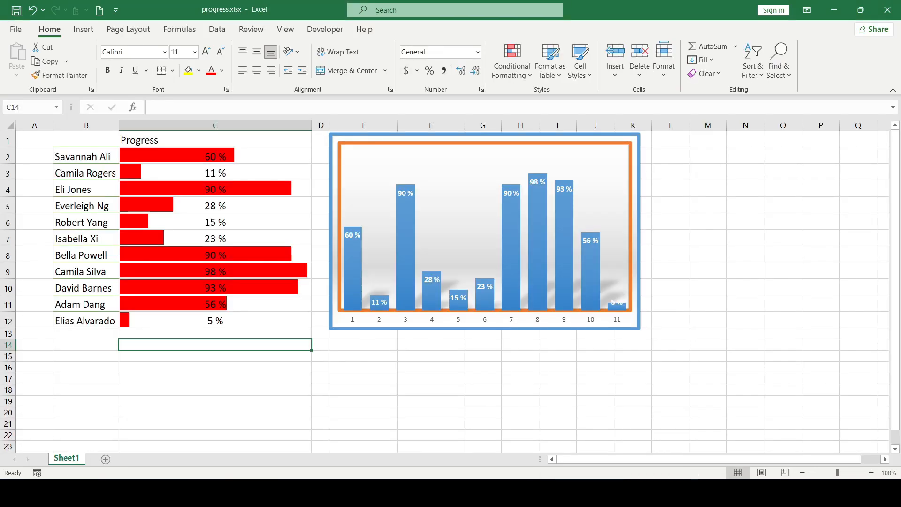
# - Select the names-and-progress table B1:C12 on Sheet1 and copy it
pyautogui.click(215, 173)
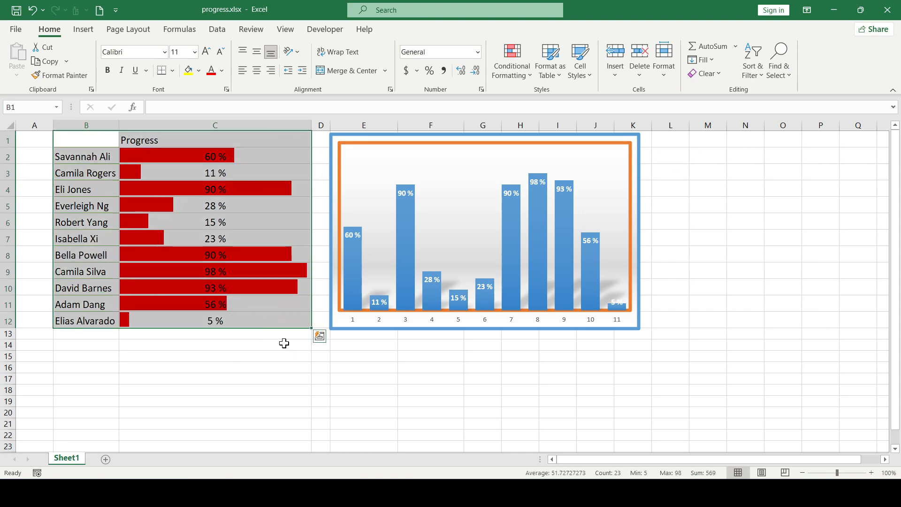
pyautogui.click(213, 345)
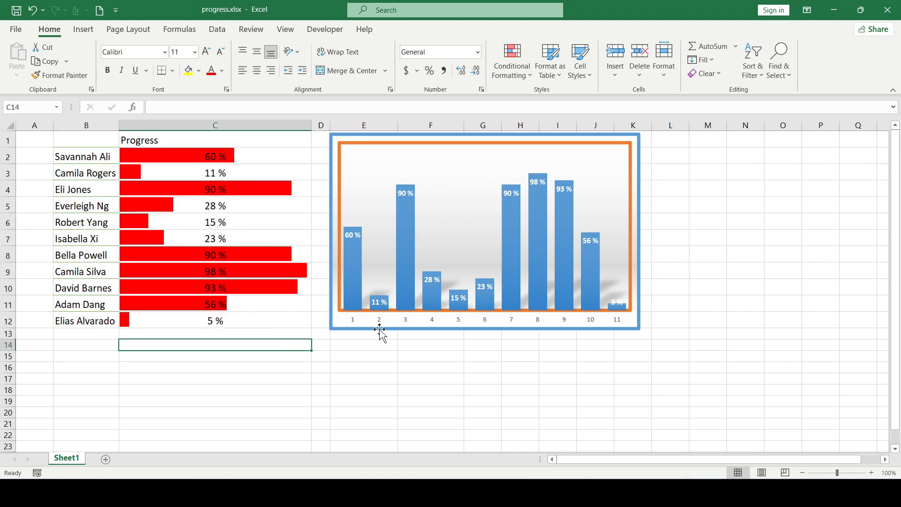
pyautogui.click(368, 344)
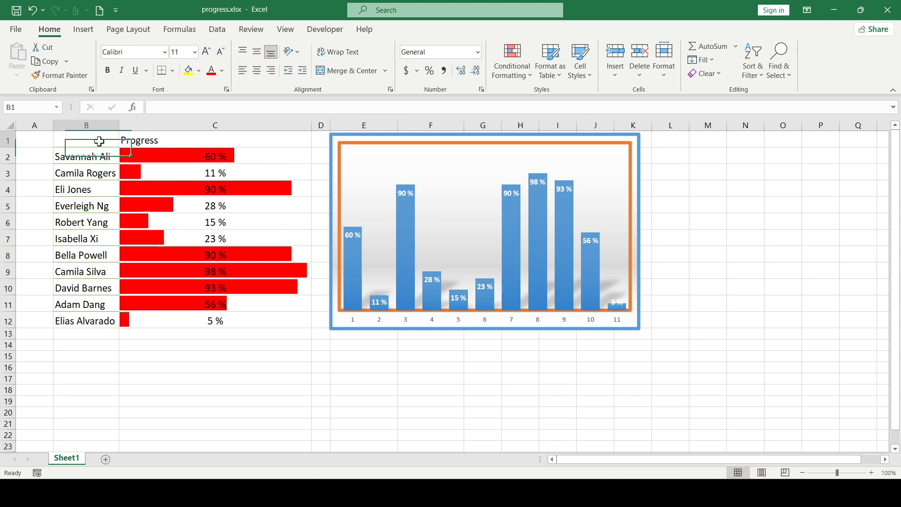
pyautogui.moveTo(87, 139); pyautogui.dragTo(214, 320)
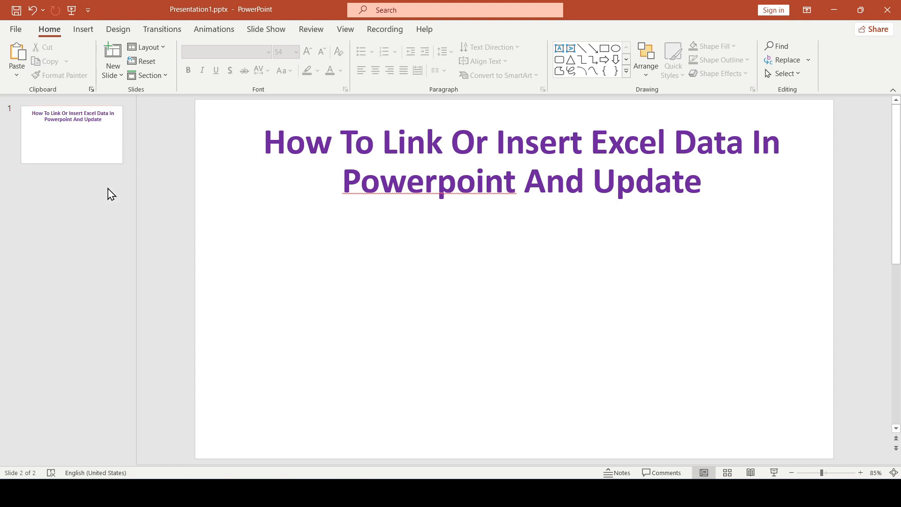
# - On the title slide, preview the Paste Options styles for the copied table
pyautogui.click(111, 54)
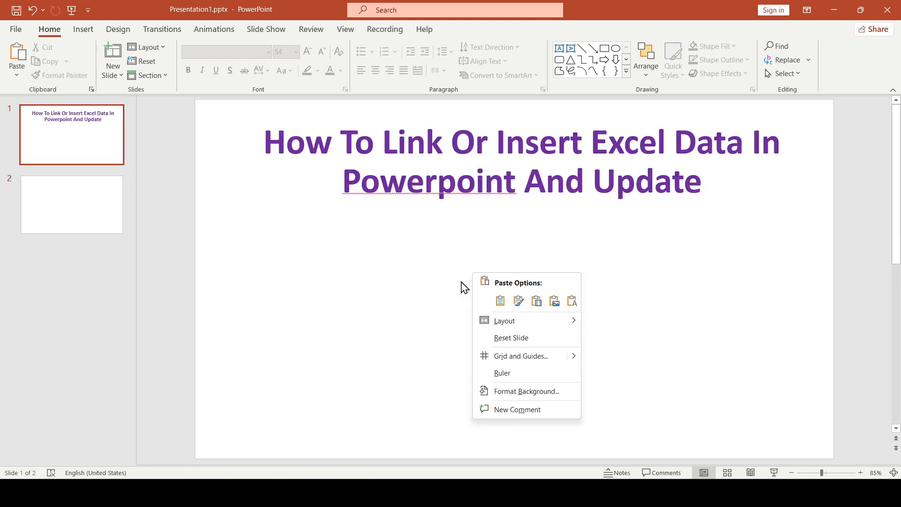
pyautogui.click(500, 301)
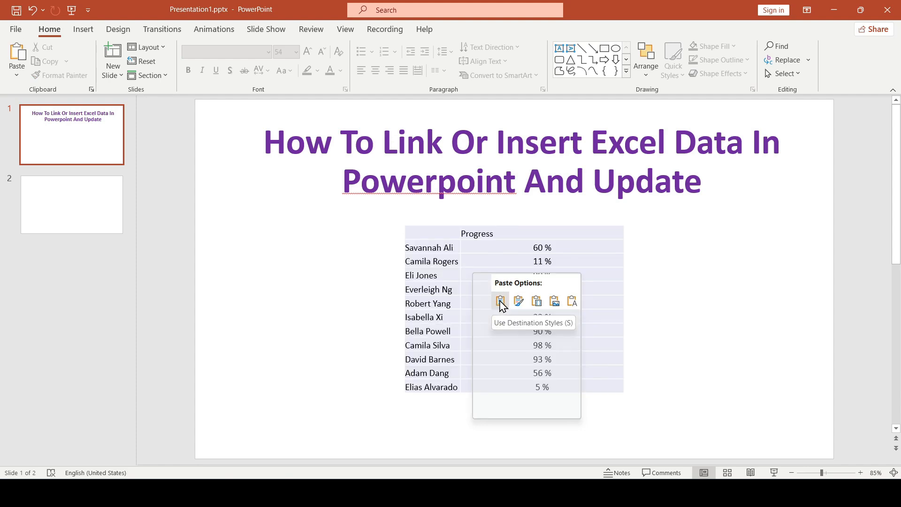
pyautogui.moveTo(503, 311)
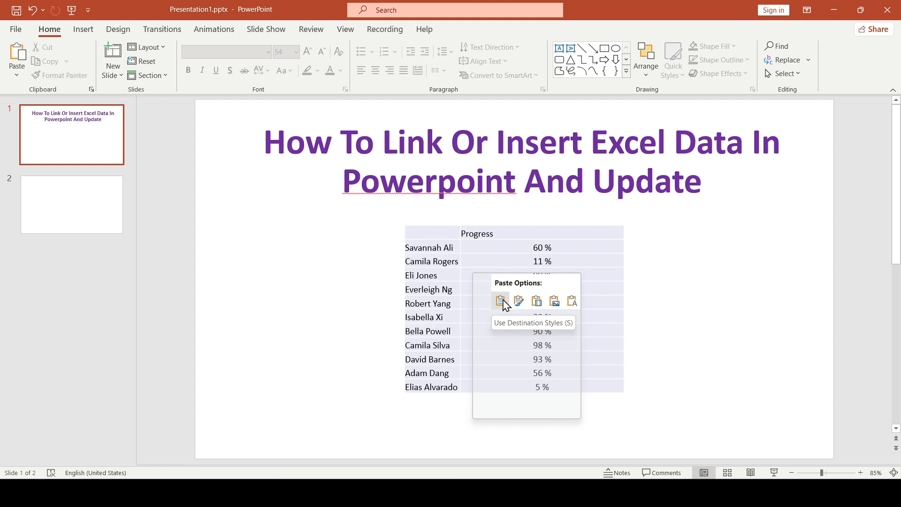
pyautogui.moveTo(518, 303)
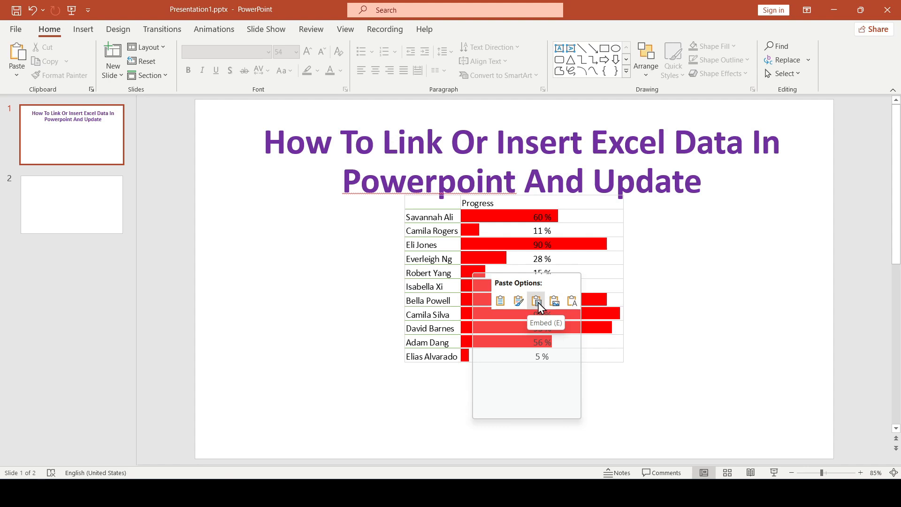
pyautogui.moveTo(536, 309)
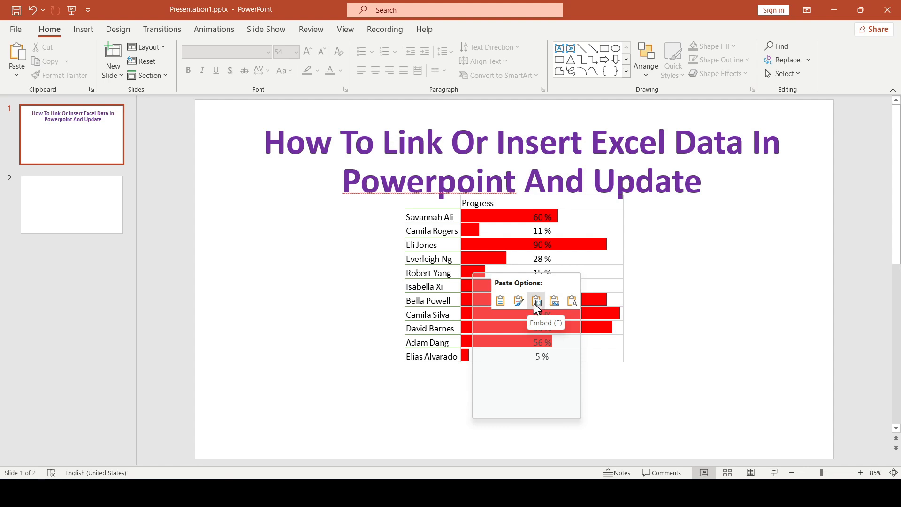
pyautogui.moveTo(554, 307)
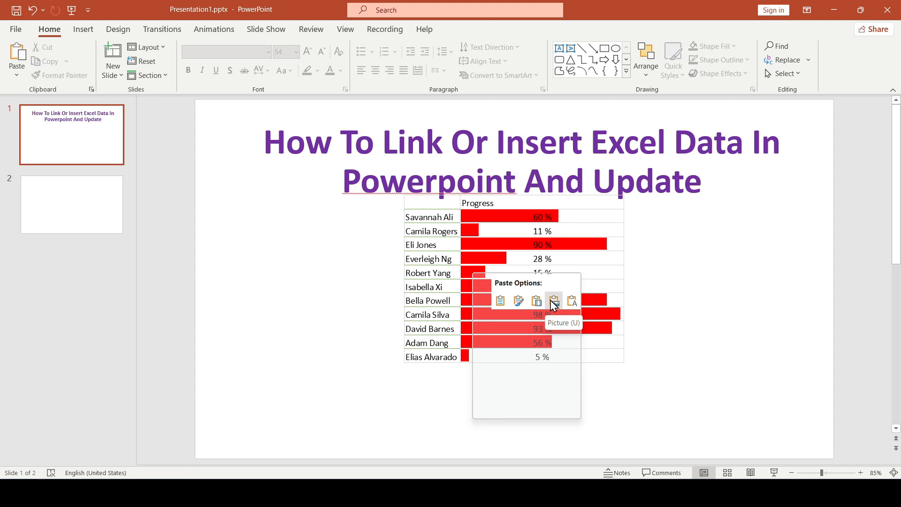
pyautogui.moveTo(557, 305)
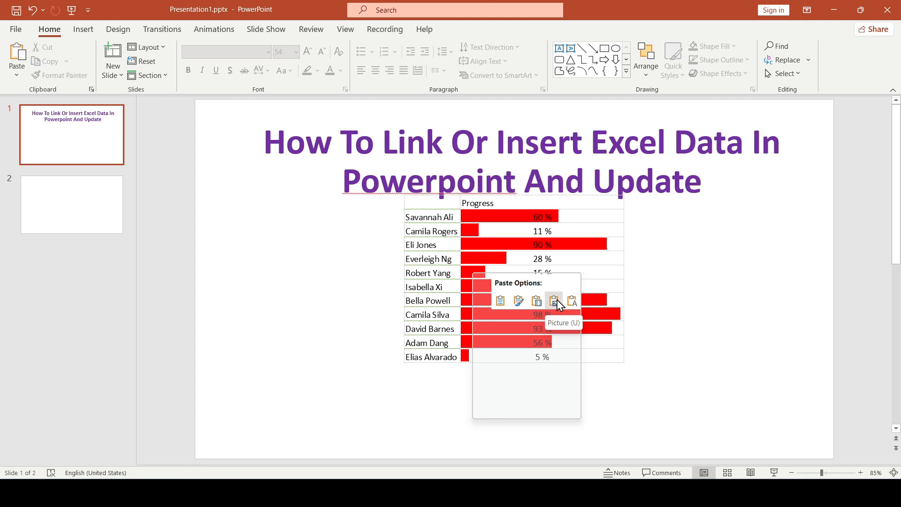
pyautogui.moveTo(569, 307)
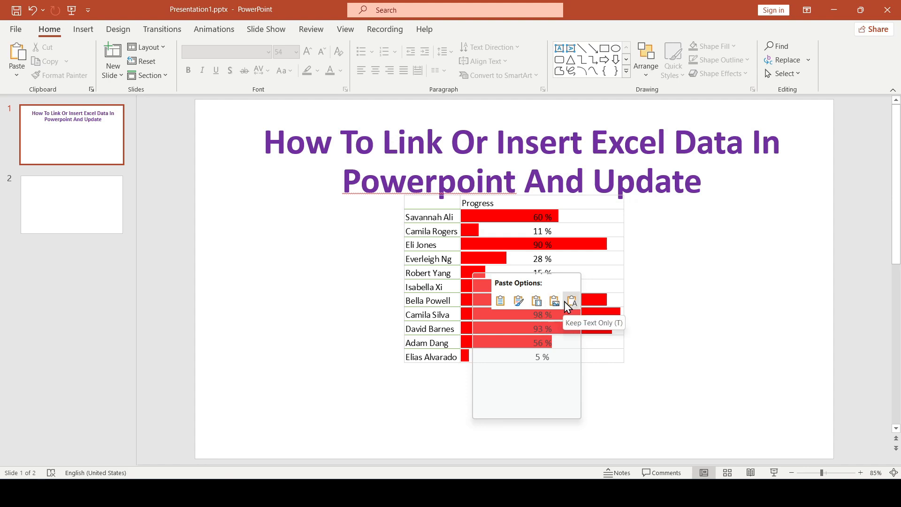
pyautogui.click(571, 300)
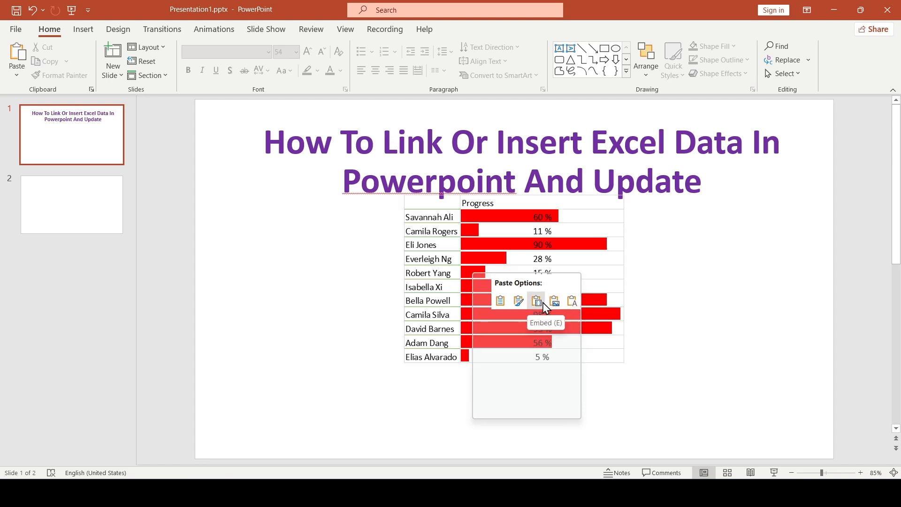
# - Embed the copied table on the title slide and drag it right
pyautogui.click(535, 300)
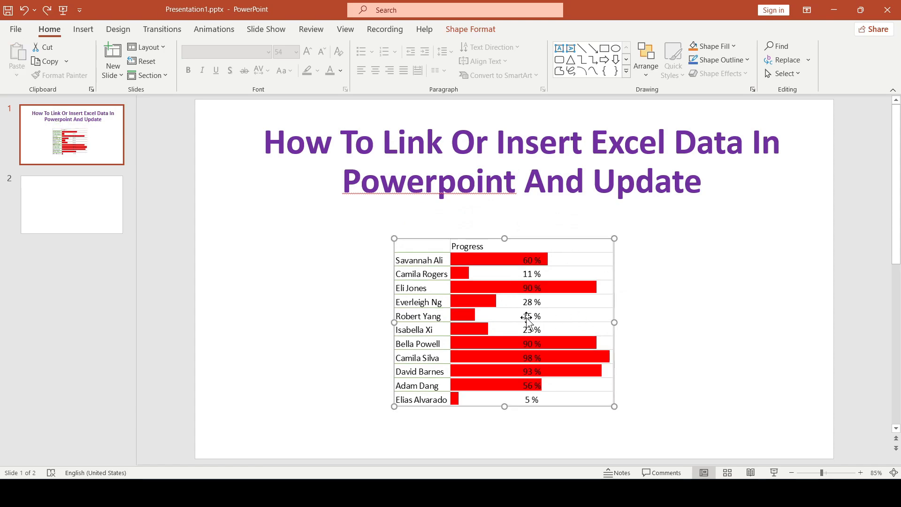
pyautogui.moveTo(504, 322); pyautogui.dragTo(688, 323)
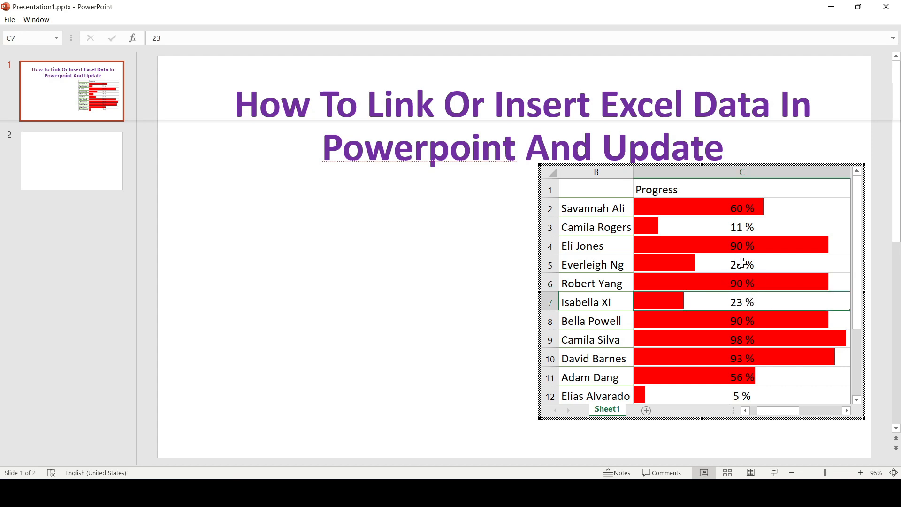
# - Enter 89 as the fourth person's progress in the embedded table
pyautogui.write('89')
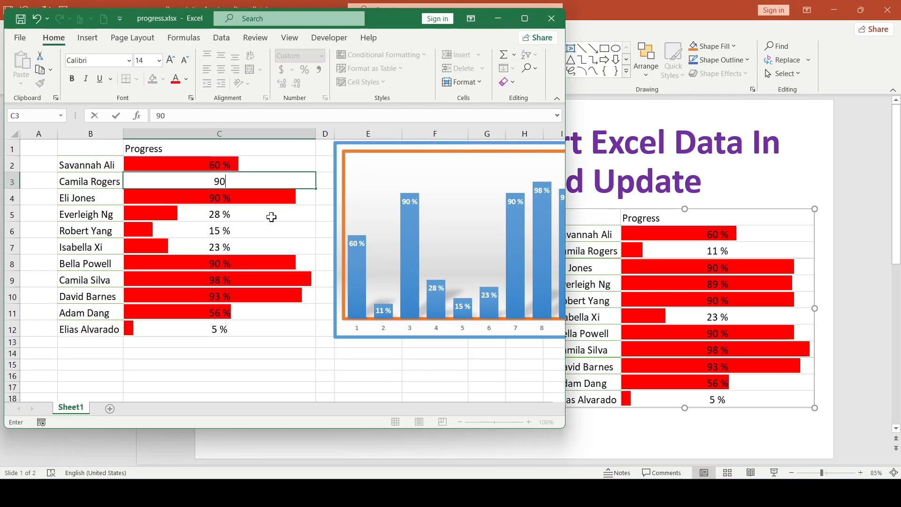
# - Commit 90 as the second person's progress in cell C3 of progress.xlsx
pyautogui.press('Enter')
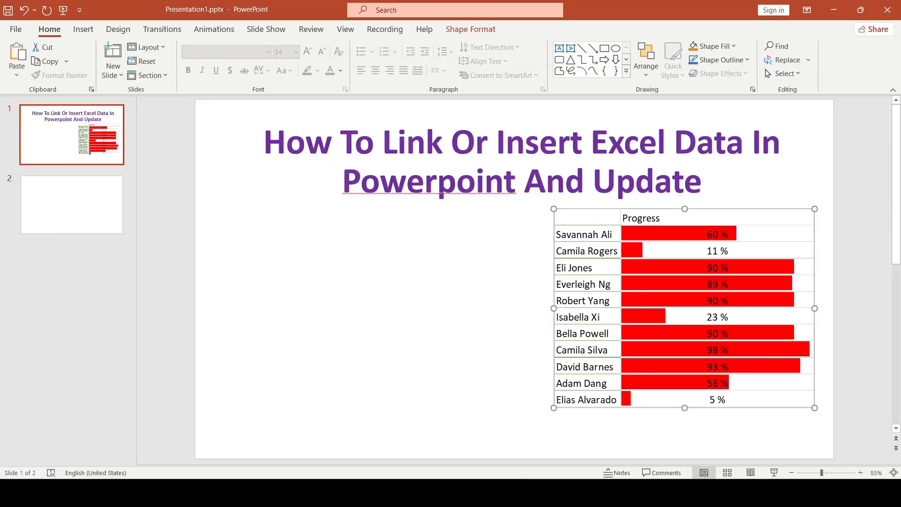
pyautogui.moveTo(652, 289)
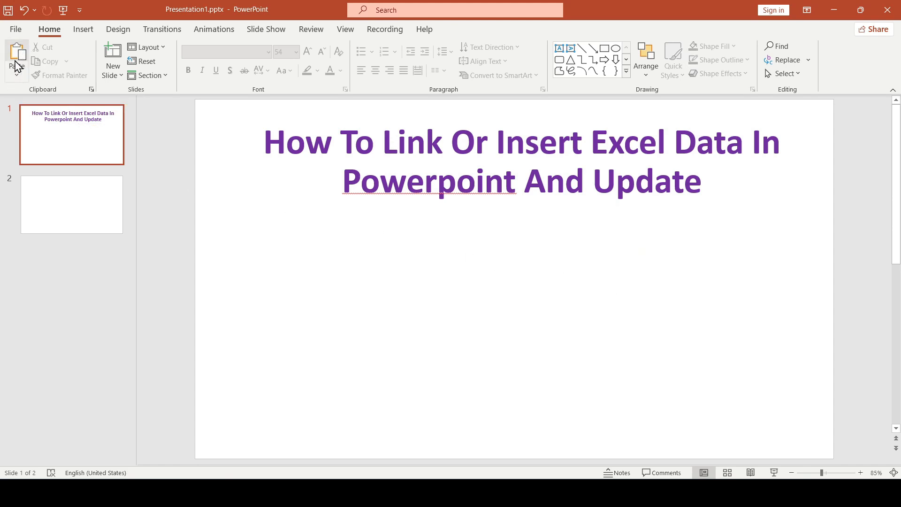
pyautogui.moveTo(20, 55)
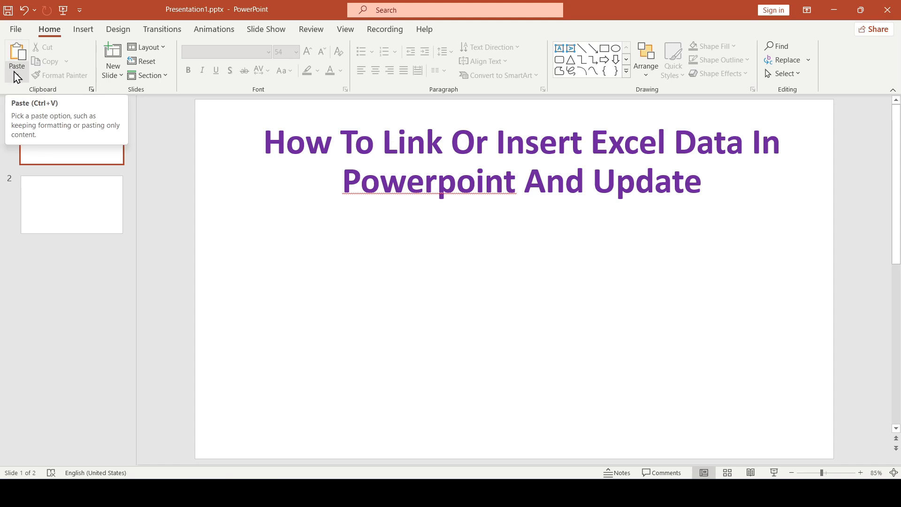
# - Use Paste Special to choose Paste link as a Microsoft Excel Worksheet Object
pyautogui.click(17, 61)
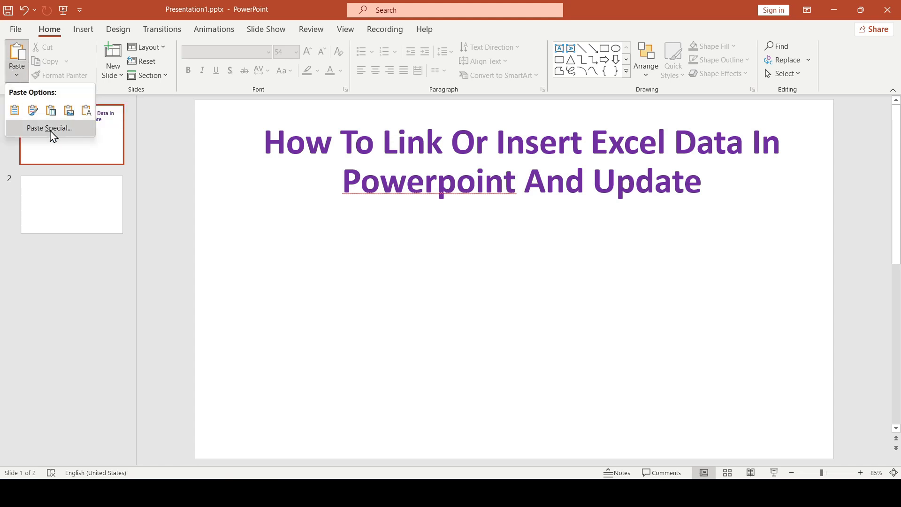
pyautogui.click(49, 128)
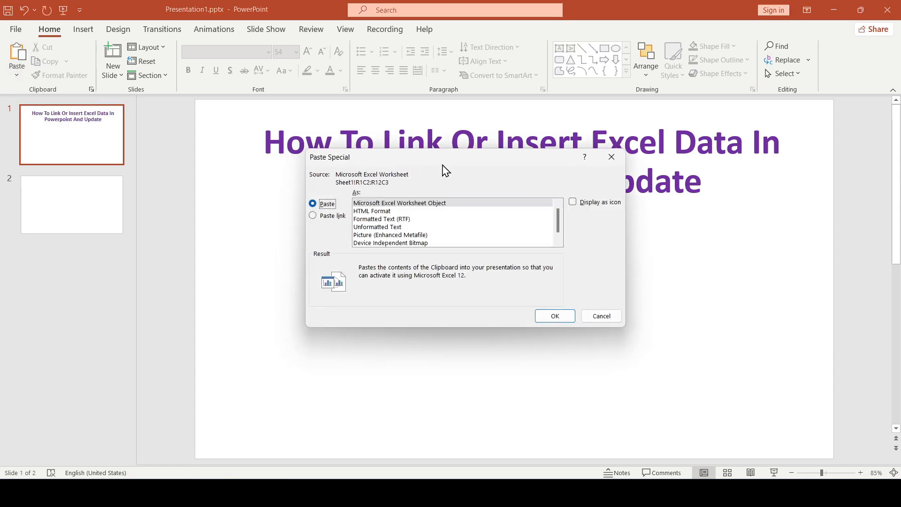
pyautogui.click(312, 216)
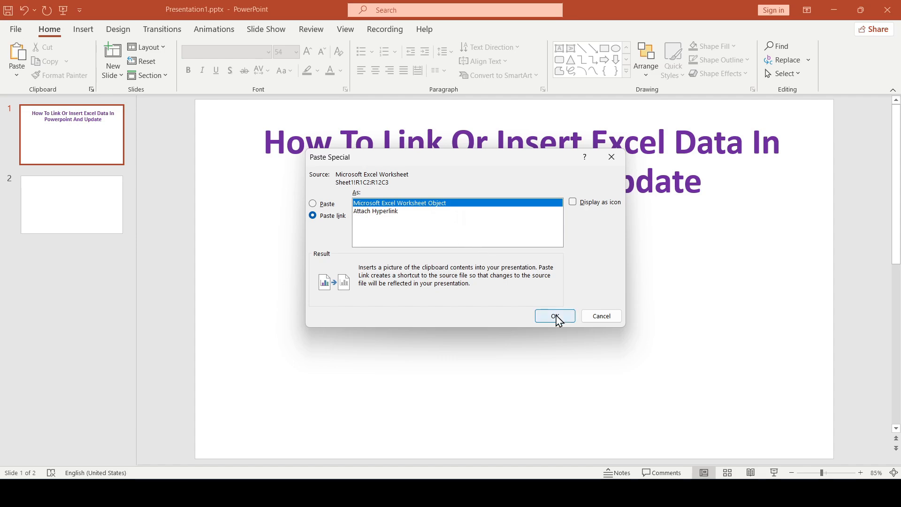
# - Select slide 1's linked progress table and open its source progress.xlsx
pyautogui.click(554, 315)
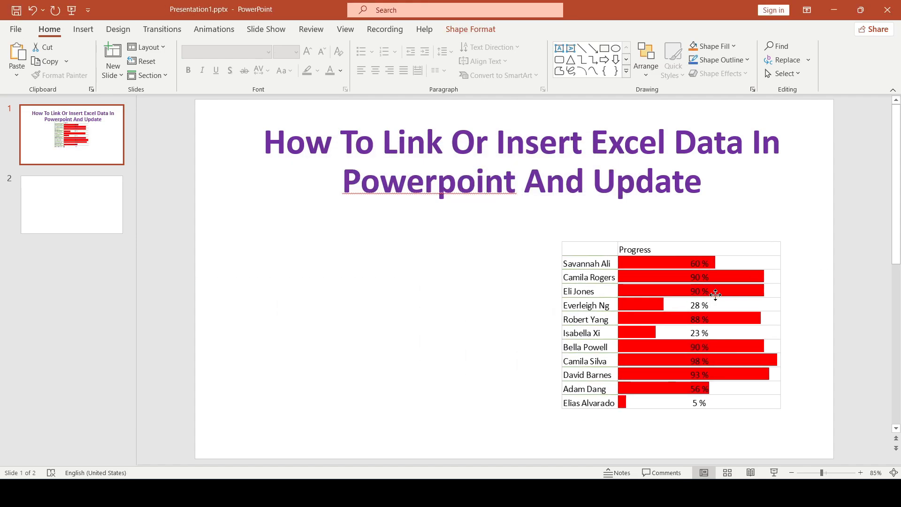
pyautogui.click(715, 292)
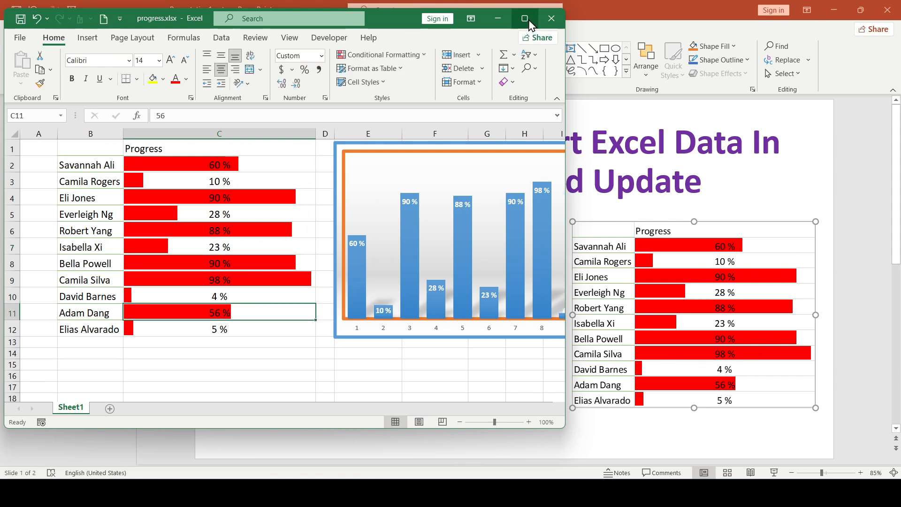
# - Maximize Excel, set C7–C9 to 1%, and open Conditional Formatting Manage Rules
pyautogui.click(551, 18)
pyautogui.write('1')
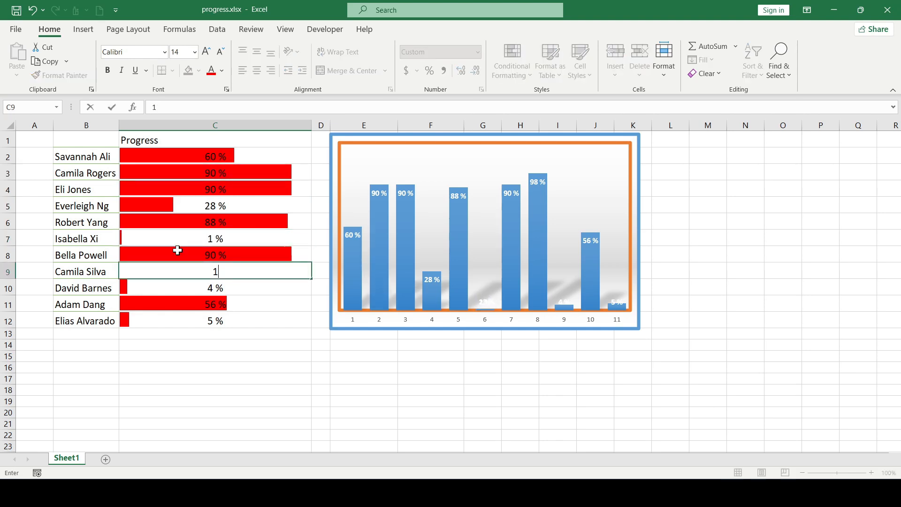
pyautogui.click(511, 60)
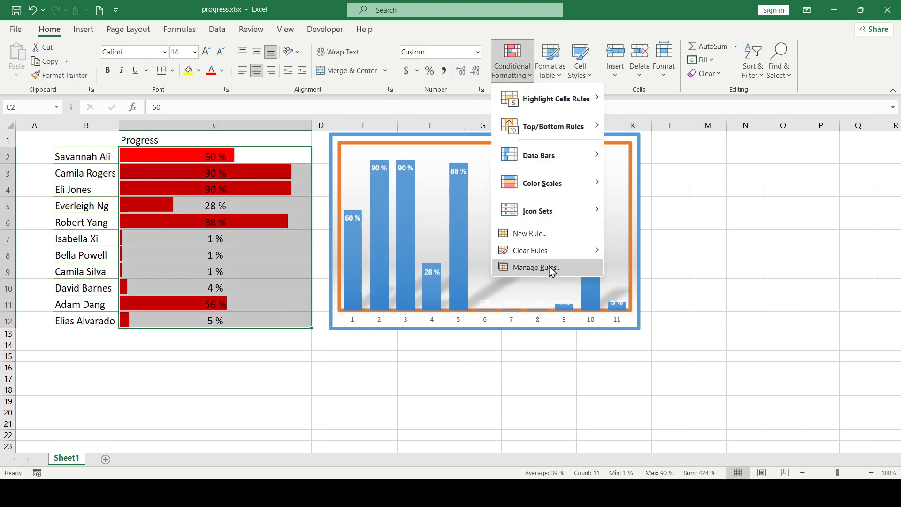
pyautogui.click(536, 267)
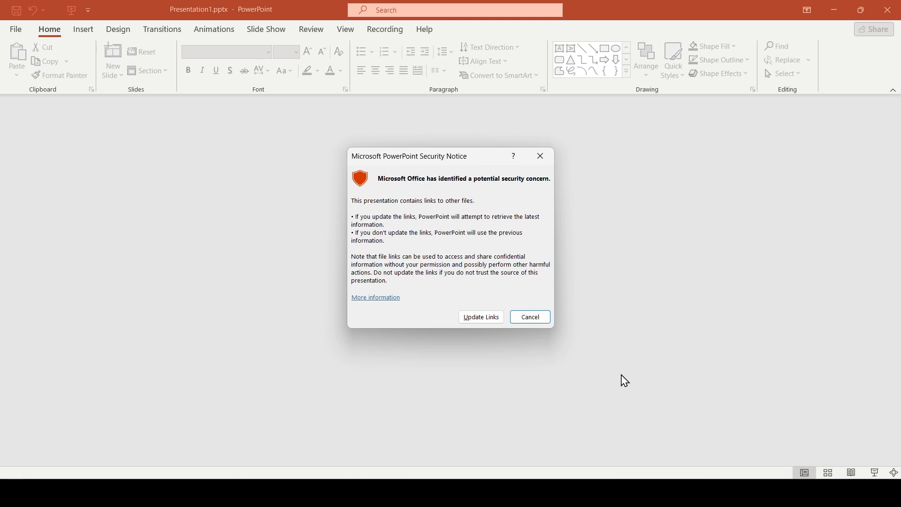
pyautogui.moveTo(432, 164)
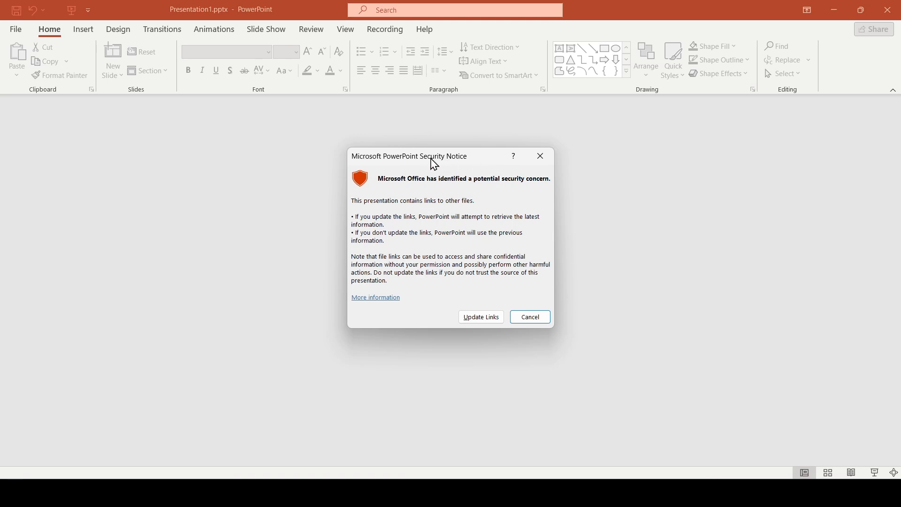
pyautogui.moveTo(431, 237)
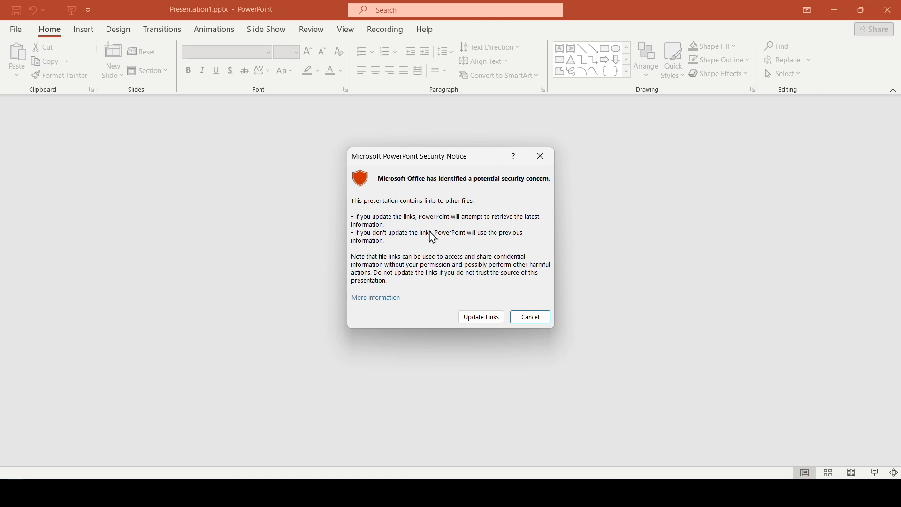
pyautogui.moveTo(480, 316)
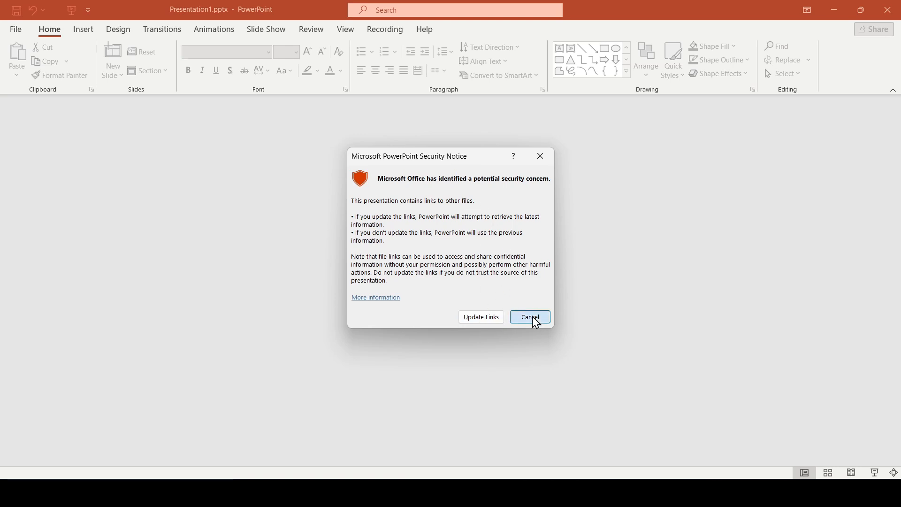
# - Dismiss the link security notice and run Update Link on the linked table
pyautogui.click(530, 317)
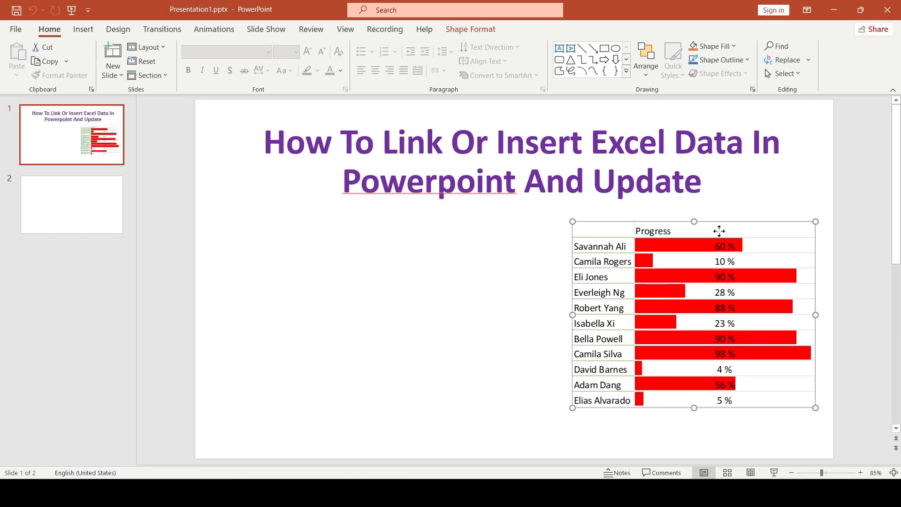
pyautogui.rightClick(646, 285)
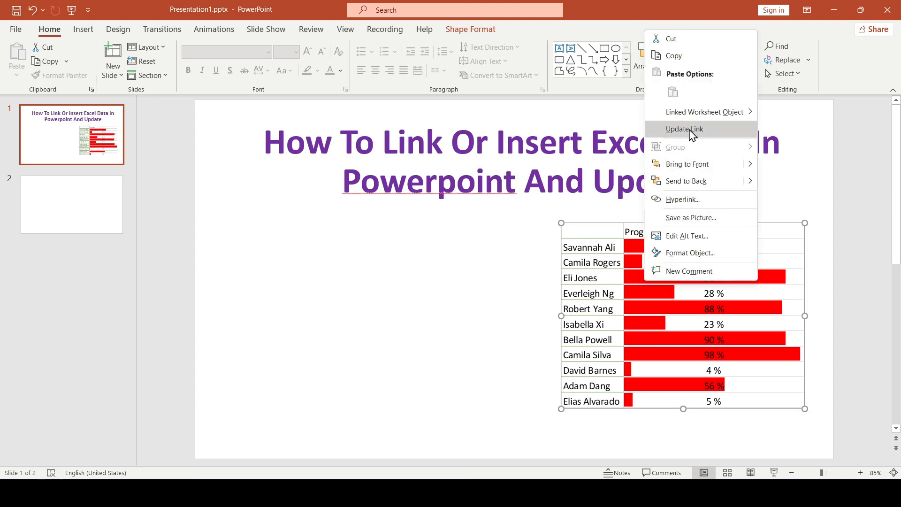
pyautogui.click(685, 128)
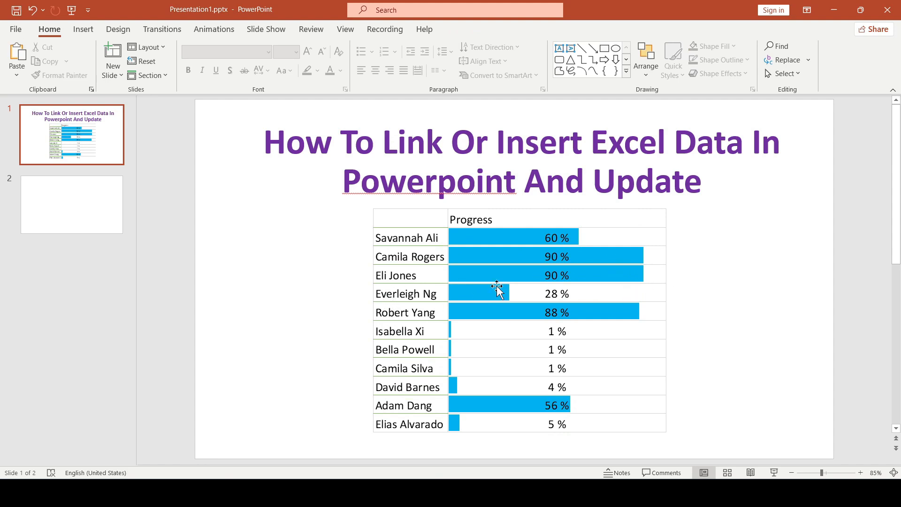
# - On slide 2, set Insert Object to Create from file progress.xlsx with Link ticked
pyautogui.click(71, 204)
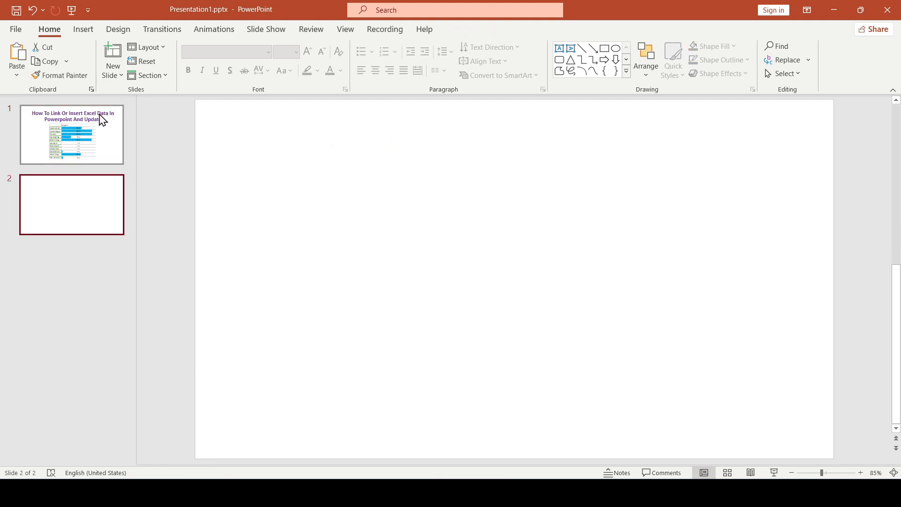
pyautogui.click(83, 29)
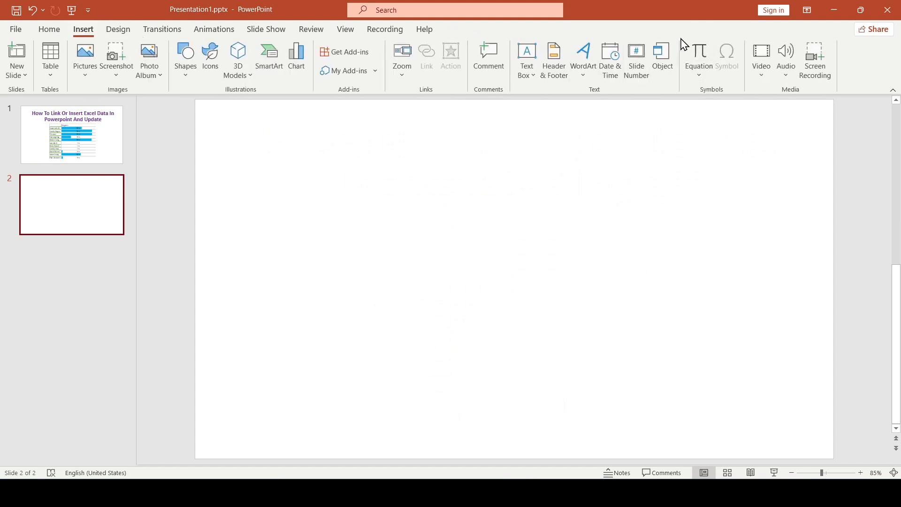
pyautogui.moveTo(662, 56)
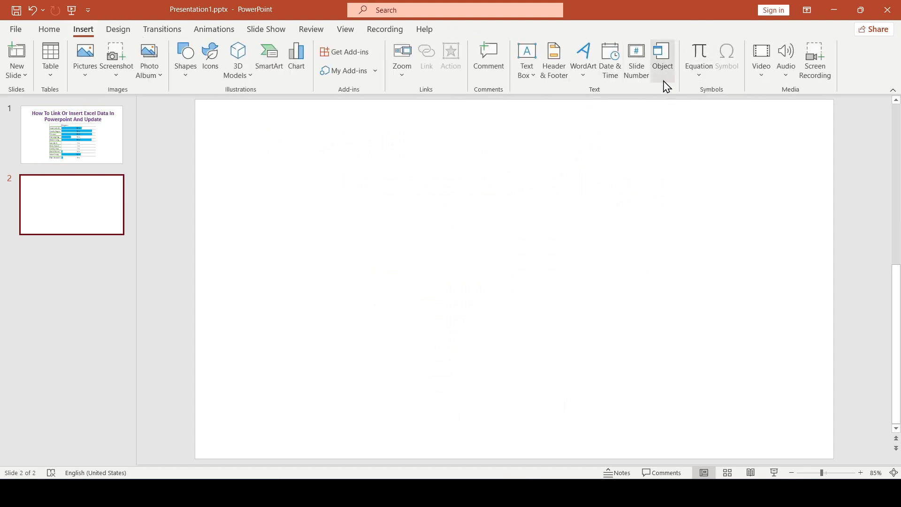
pyautogui.click(663, 51)
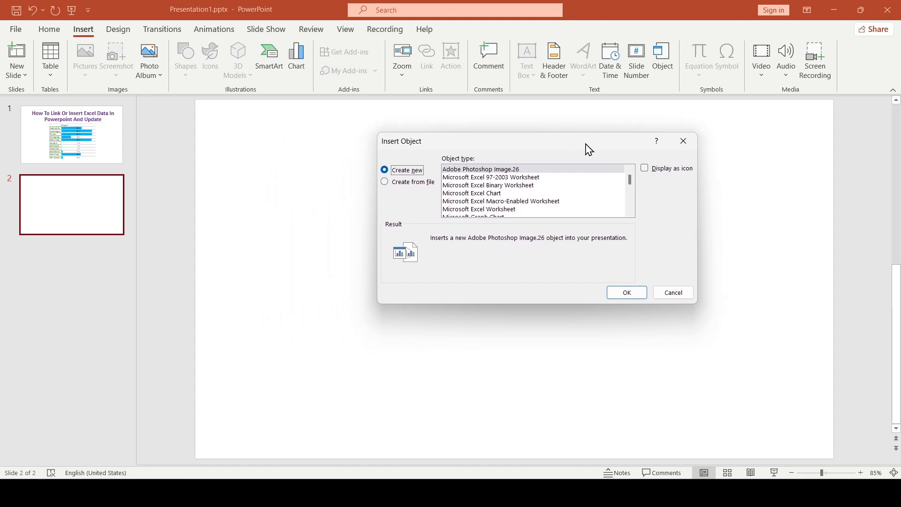
pyautogui.click(384, 181)
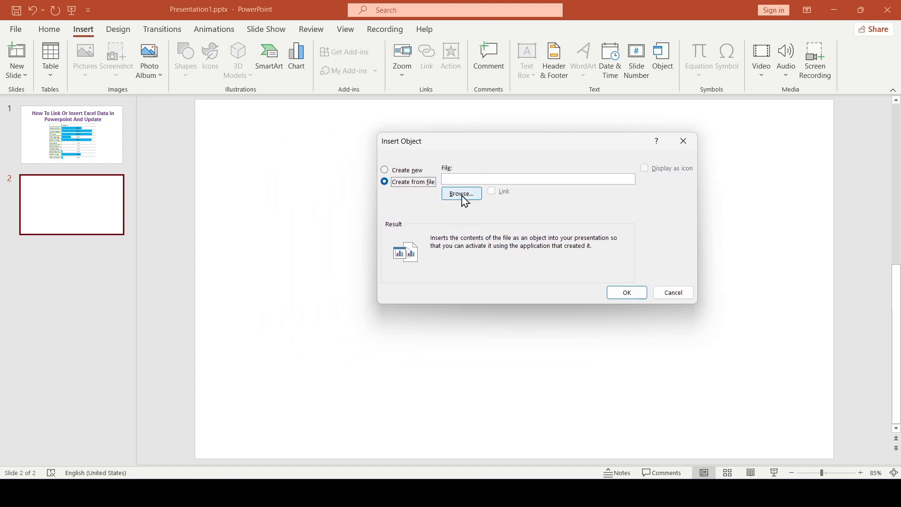
pyautogui.click(461, 194)
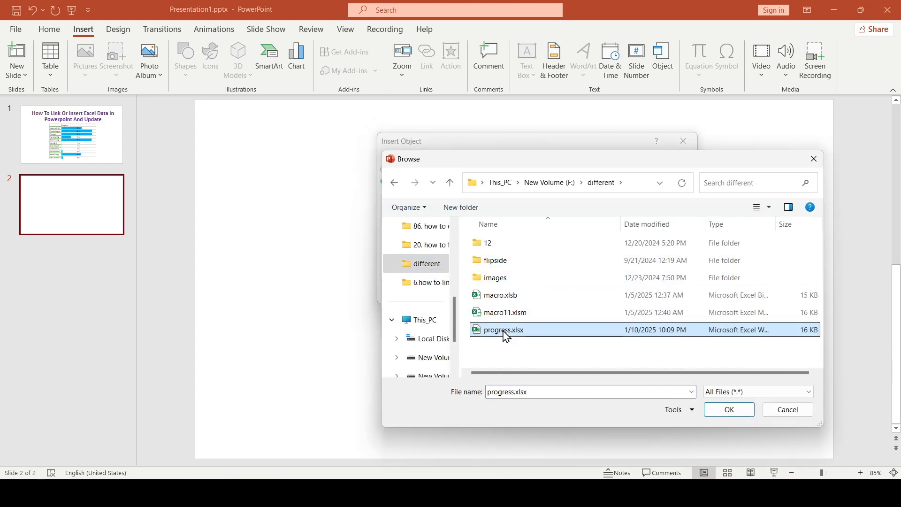
pyautogui.click(729, 409)
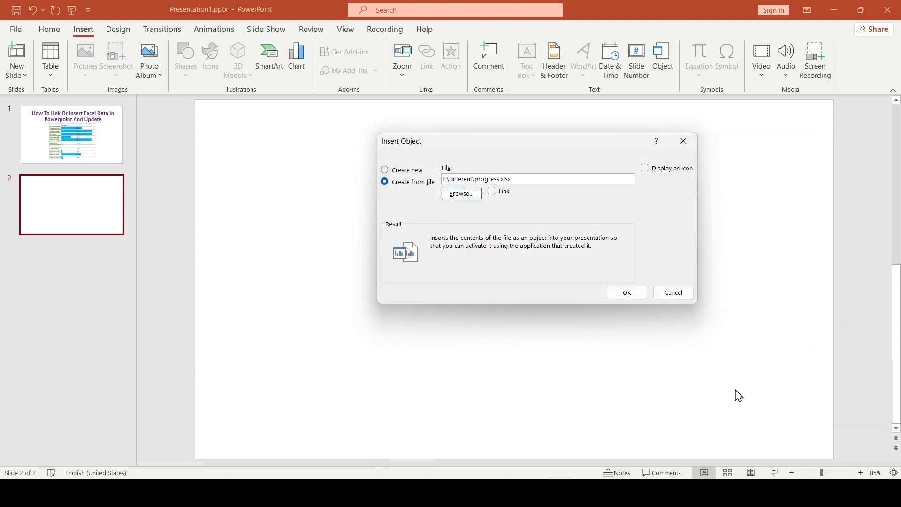
pyautogui.click(491, 190)
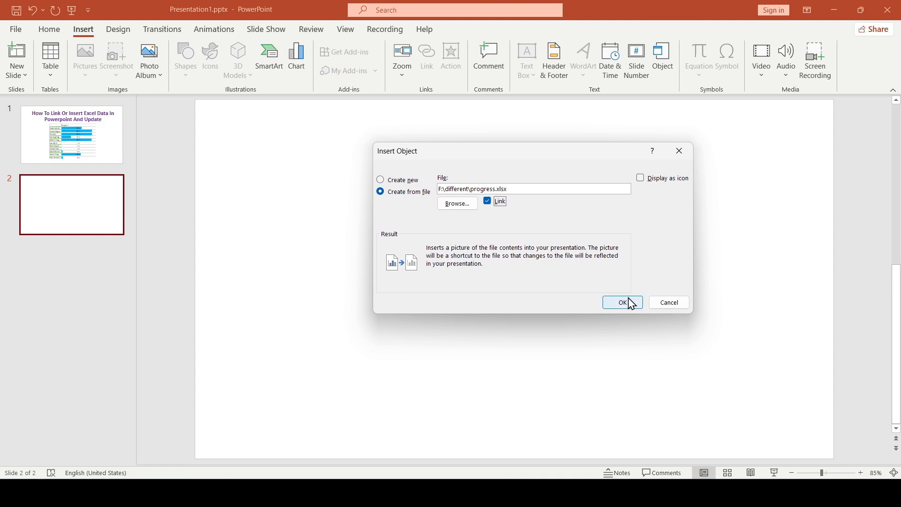
# - Confirm the Insert Object dialog to place linked progress.xlsx on slide 2
pyautogui.click(622, 302)
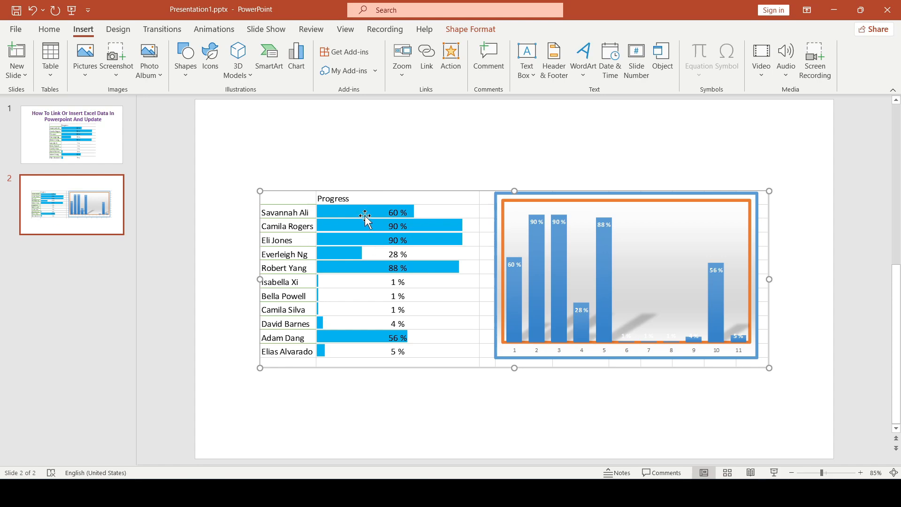
pyautogui.moveTo(636, 245)
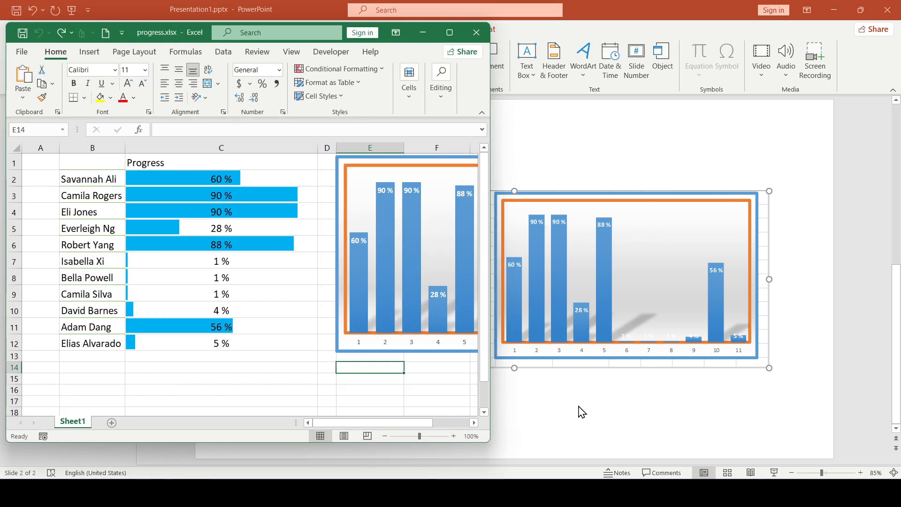
pyautogui.write('1')
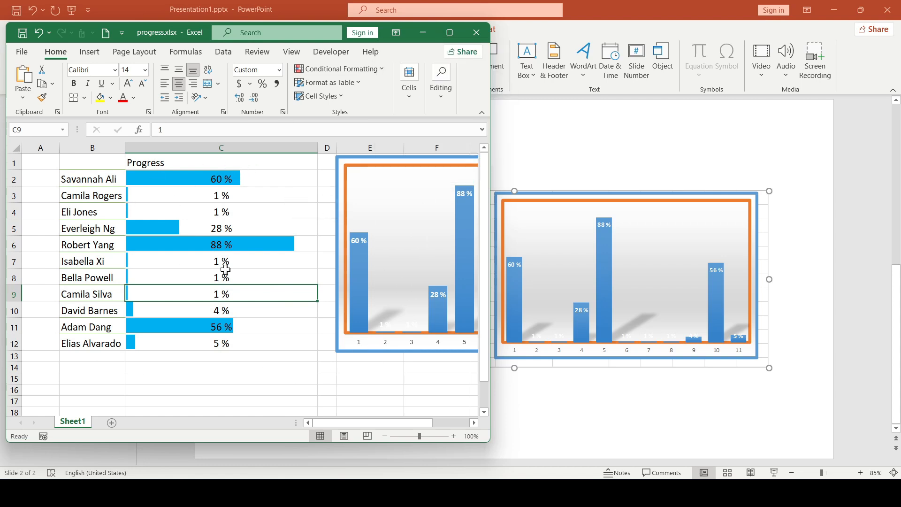
pyautogui.moveTo(83, 351)
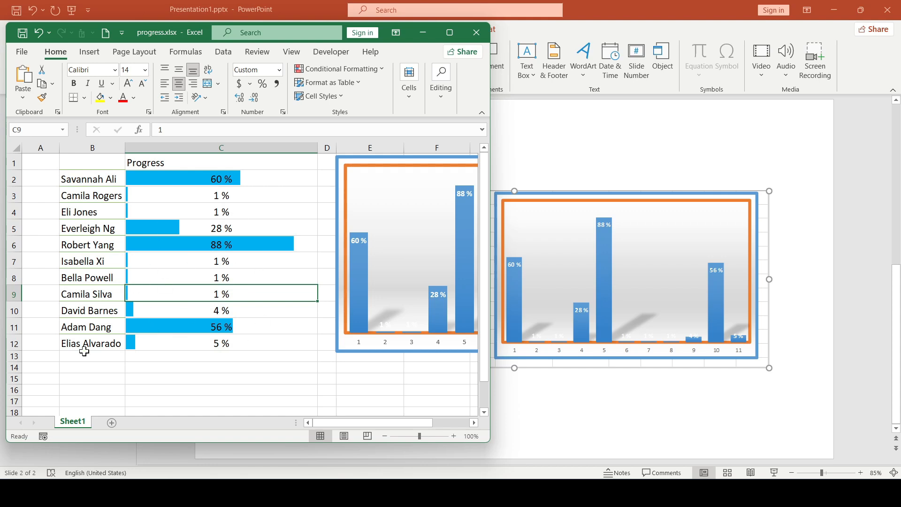
pyautogui.moveTo(195, 308)
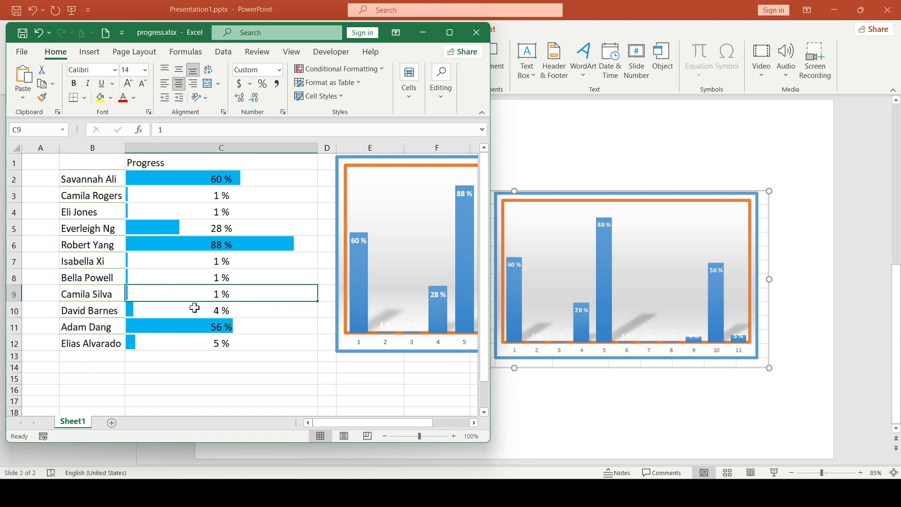
pyautogui.click(463, 32)
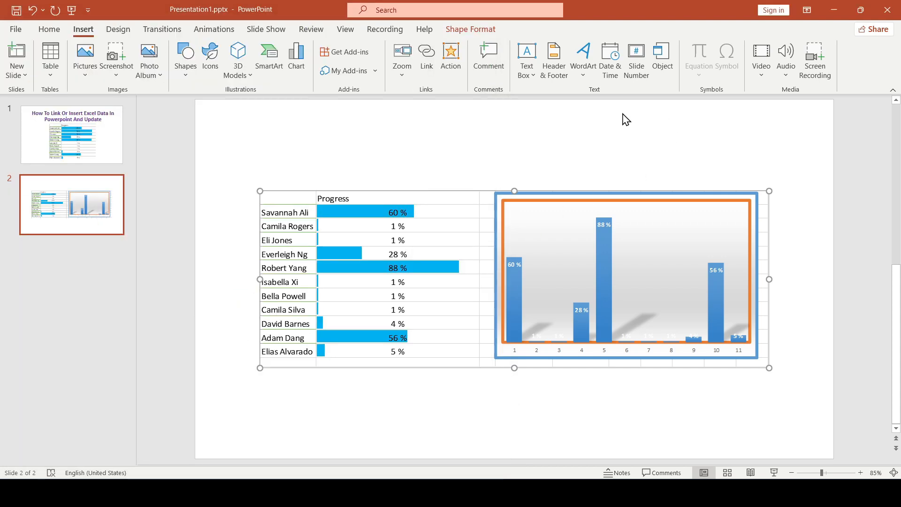
pyautogui.moveTo(592, 321)
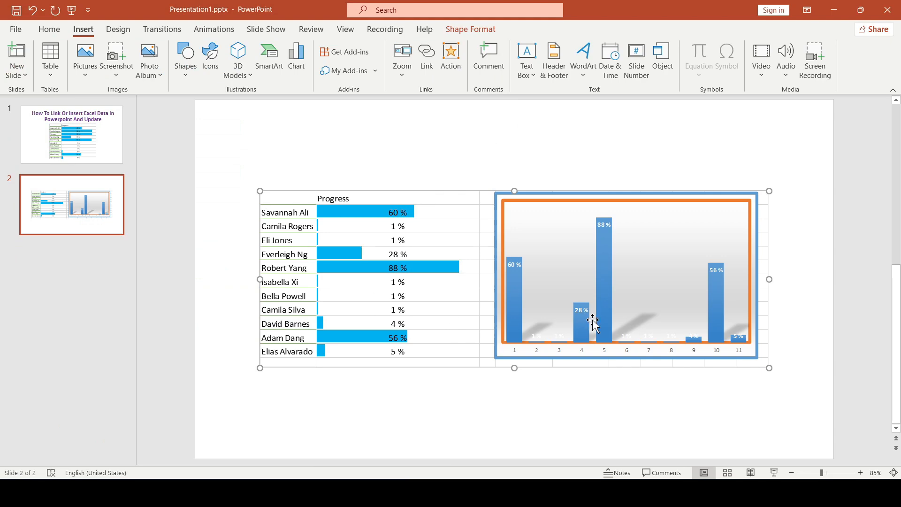